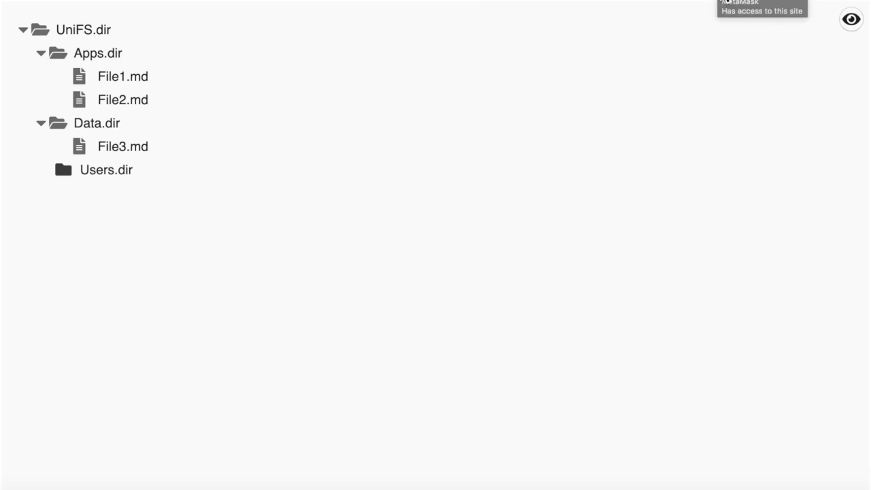
mouse_move(302, 89)
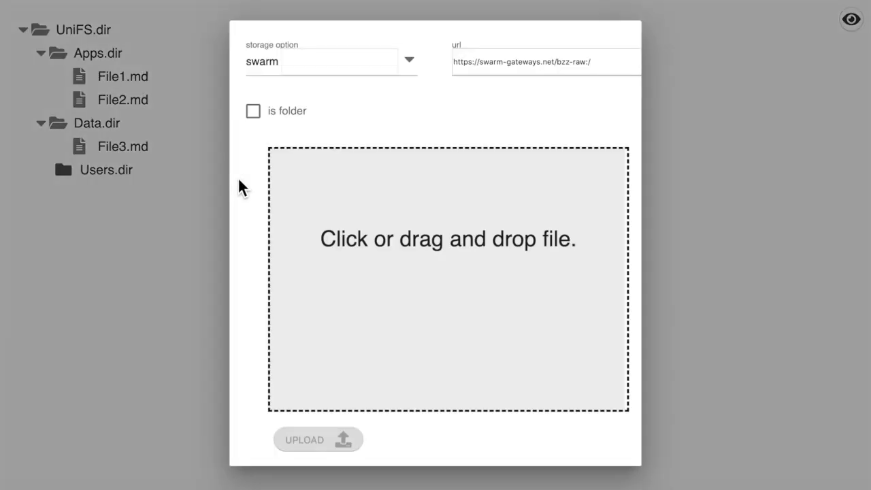
- Upload User1.txt as a folder into Users.dir and confirm the MetaMask transaction
click(253, 112)
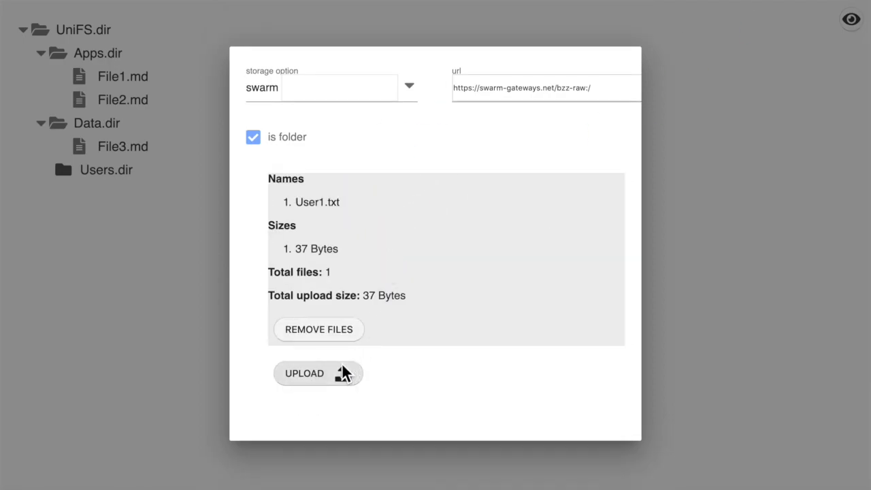
click(305, 373)
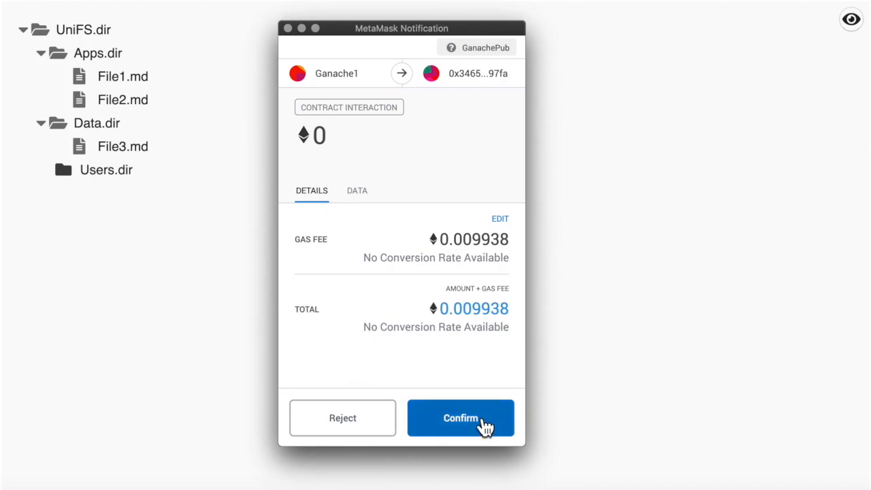
click(460, 418)
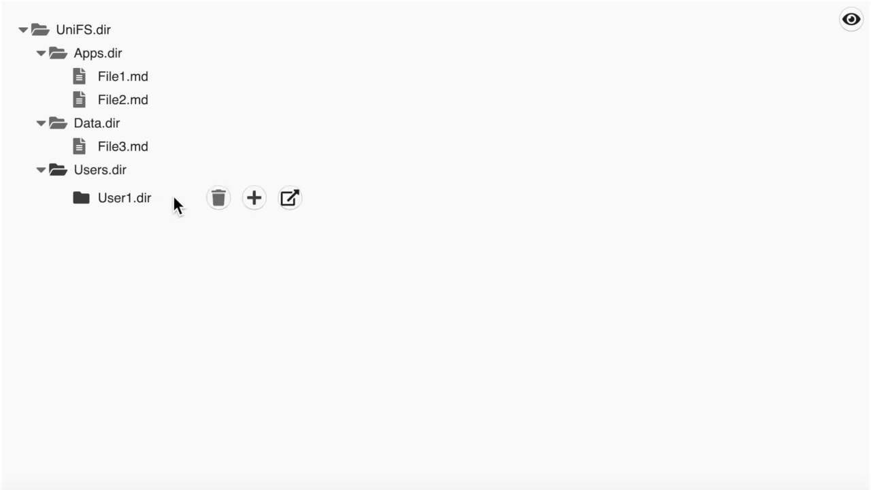
mouse_move(176, 216)
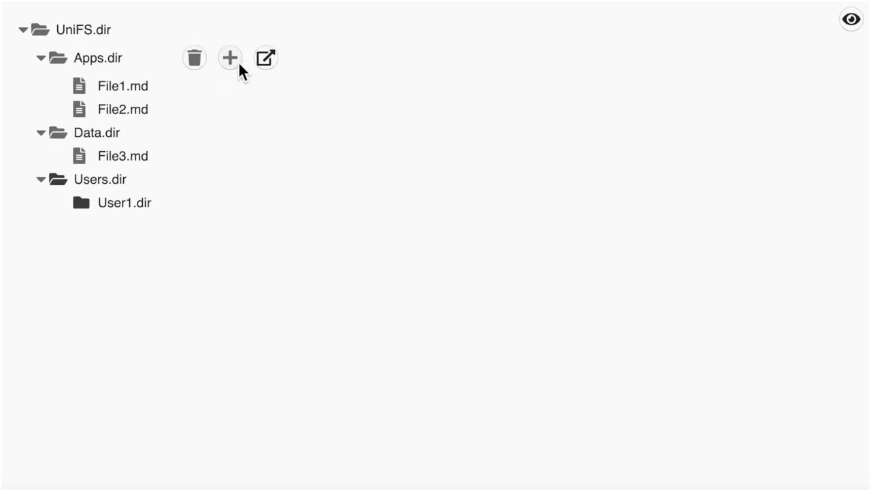
- Add App1.md as a new file under Apps.dir and confirm its upload in MetaMask
click(229, 57)
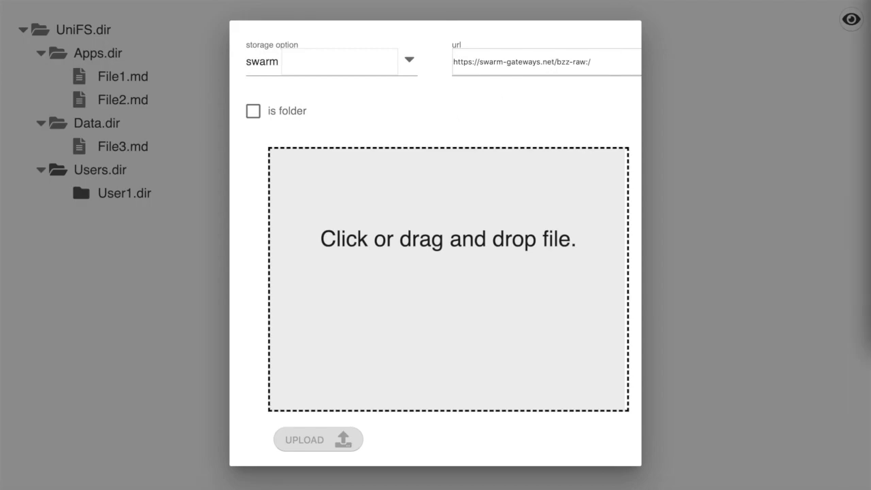
click(448, 279)
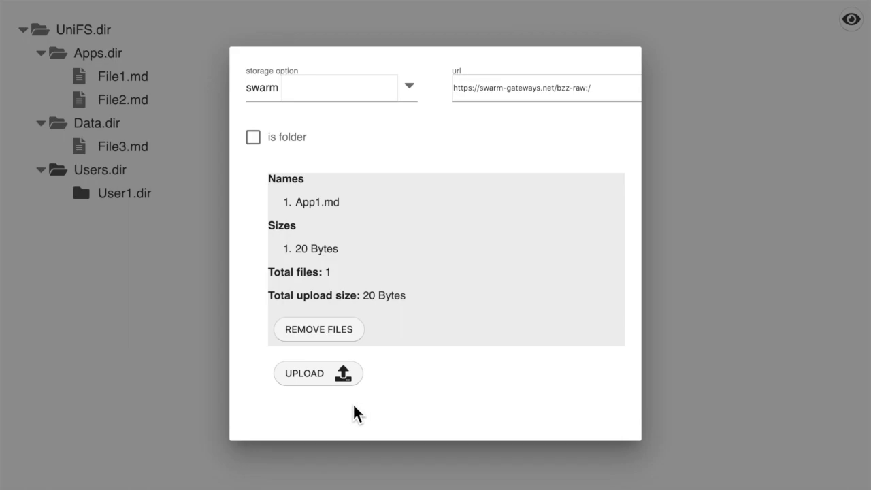
click(318, 373)
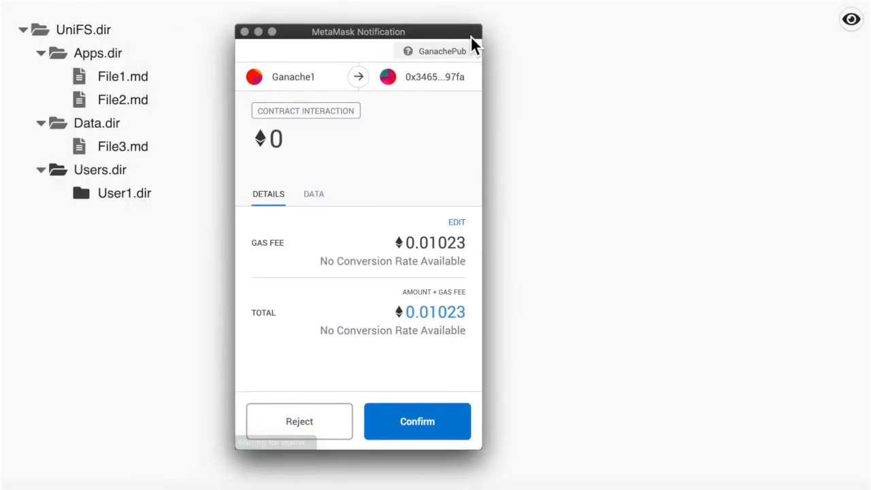
click(416, 422)
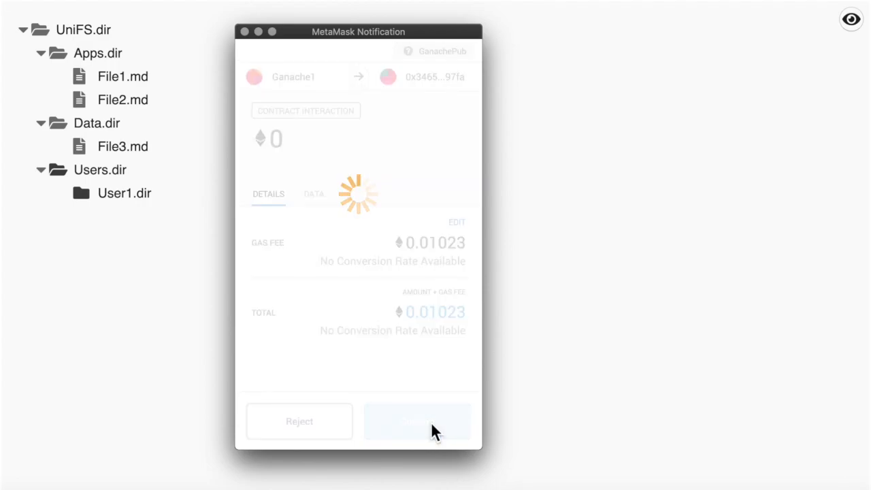
click(416, 422)
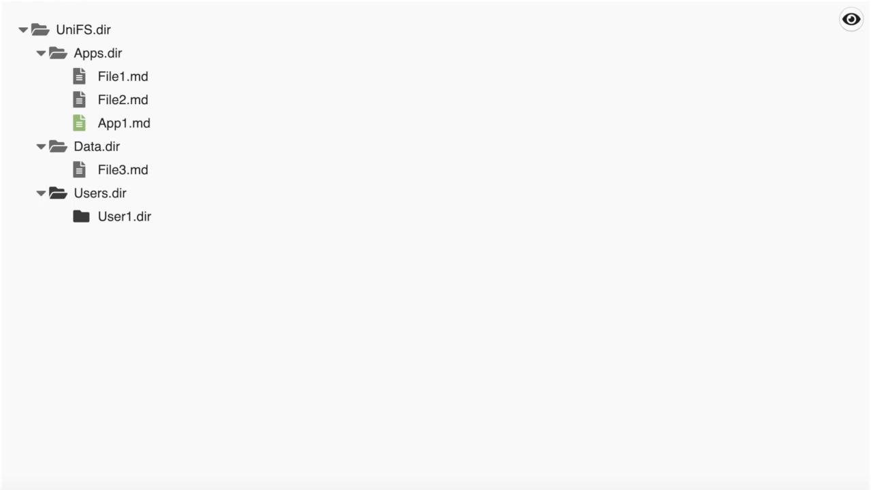
mouse_move(109, 139)
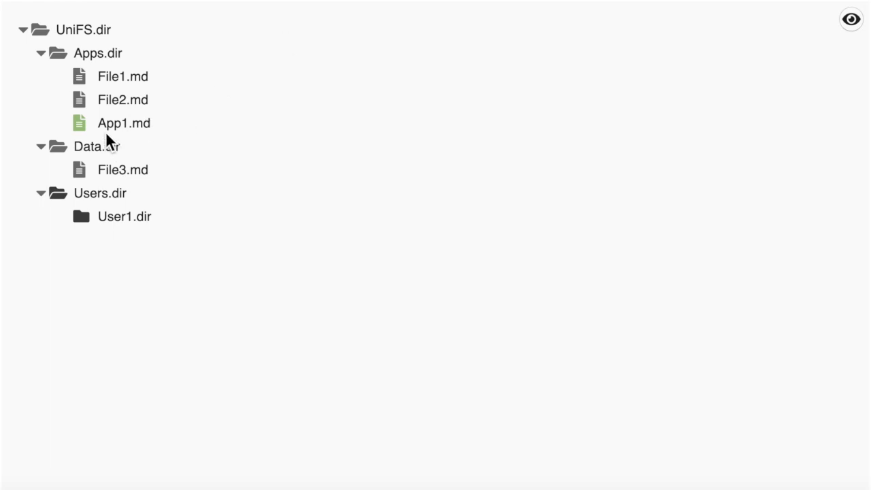
mouse_move(139, 137)
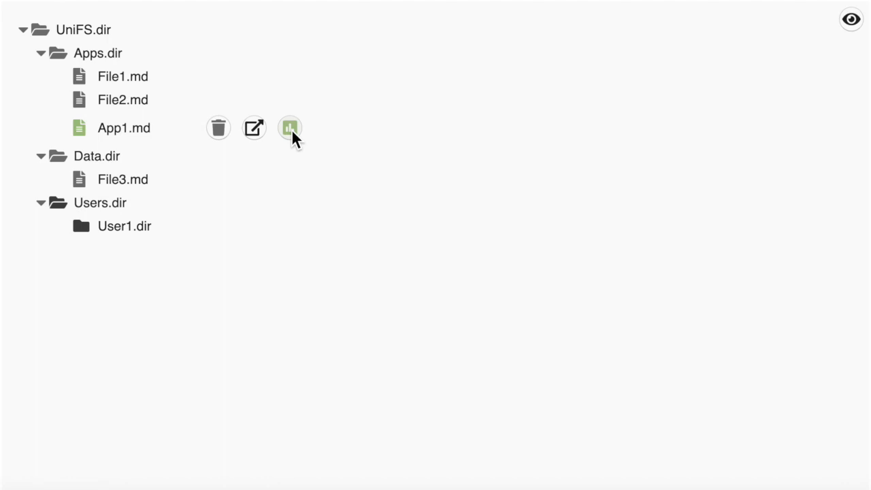
- Vote yes on App1.md (after briefly selecting no) and confirm the vote transaction
click(290, 128)
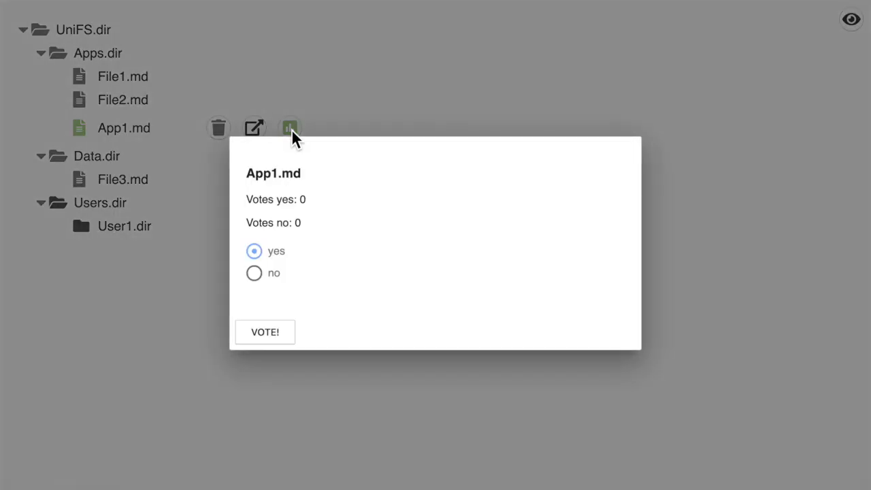
click(253, 272)
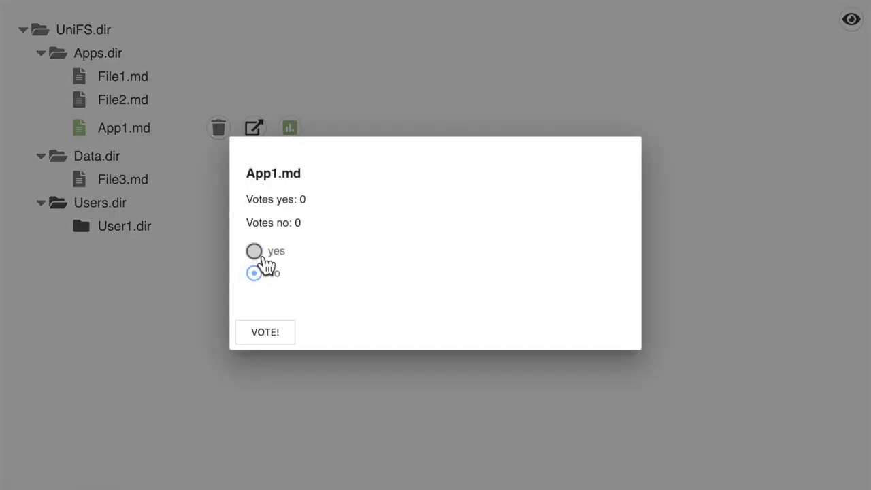
click(253, 251)
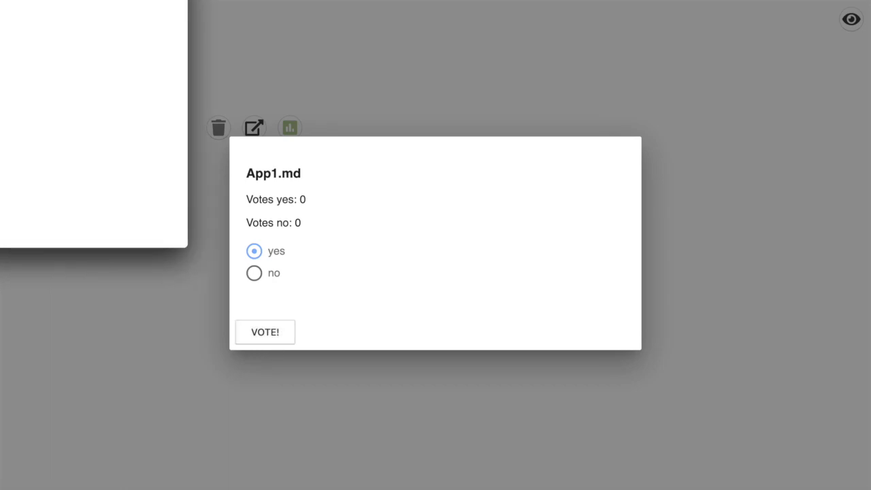
click(264, 332)
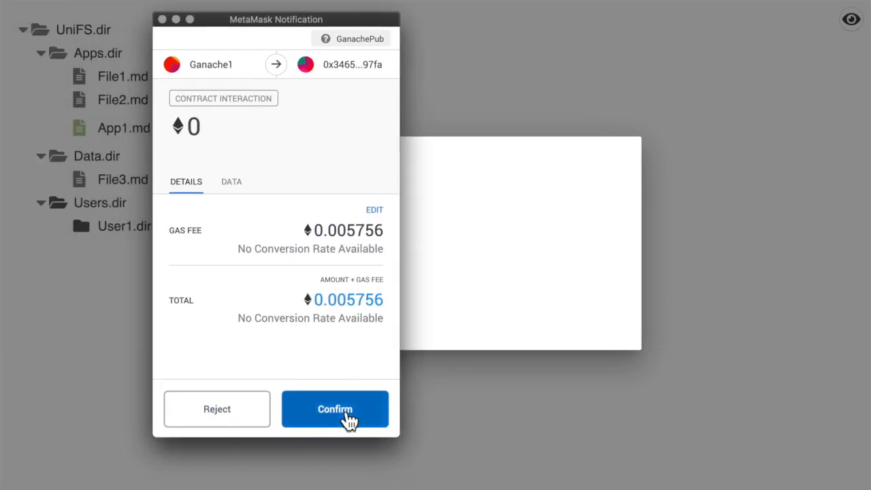
click(334, 408)
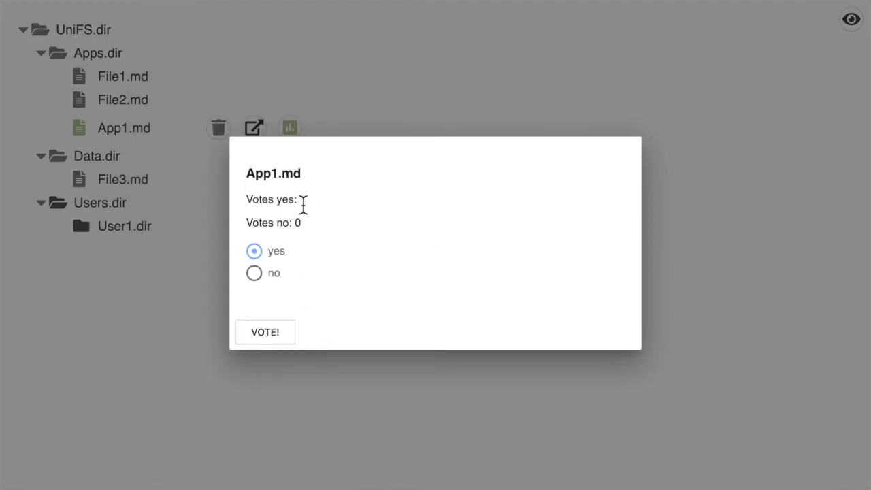
click(264, 332)
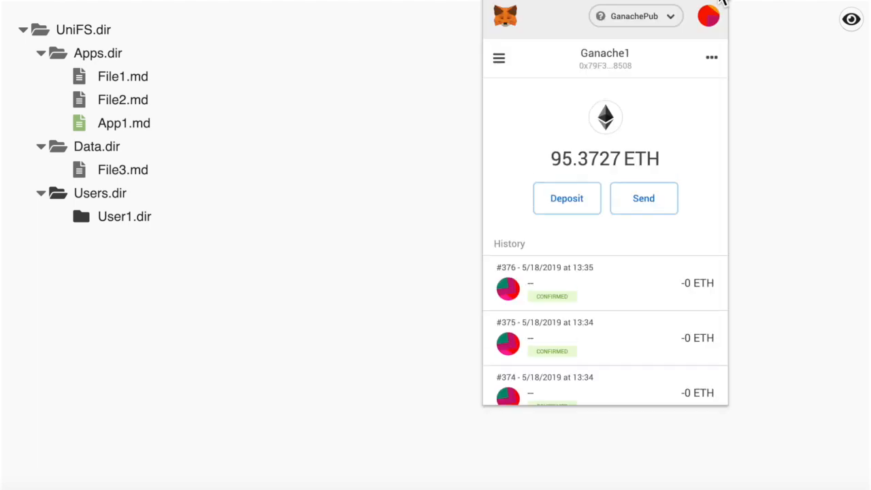
- Switch MetaMask's active account to Ganache2
click(708, 17)
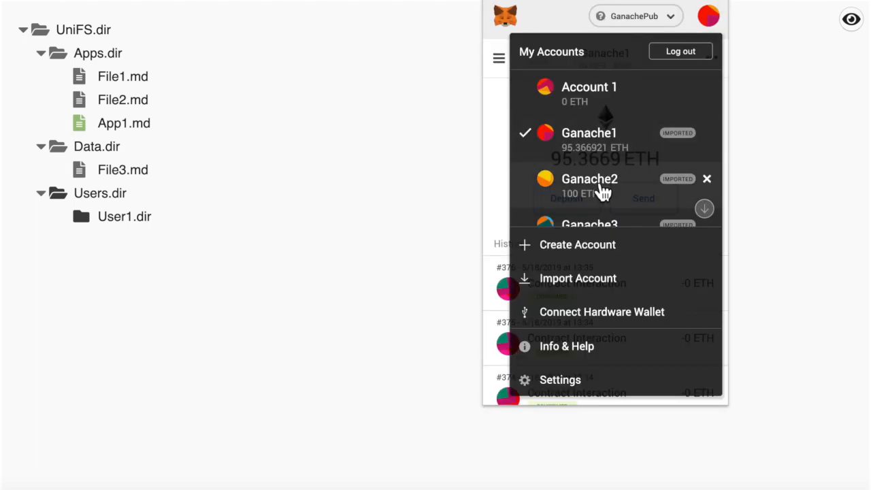
click(589, 180)
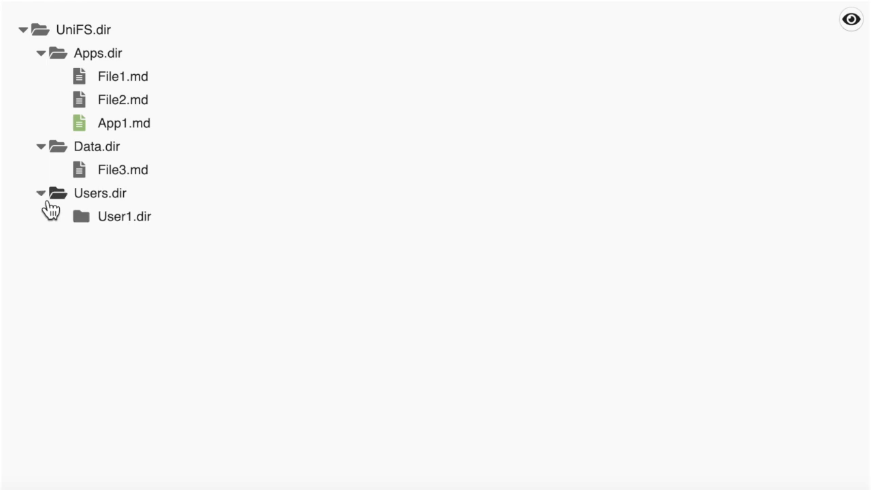
mouse_move(95, 244)
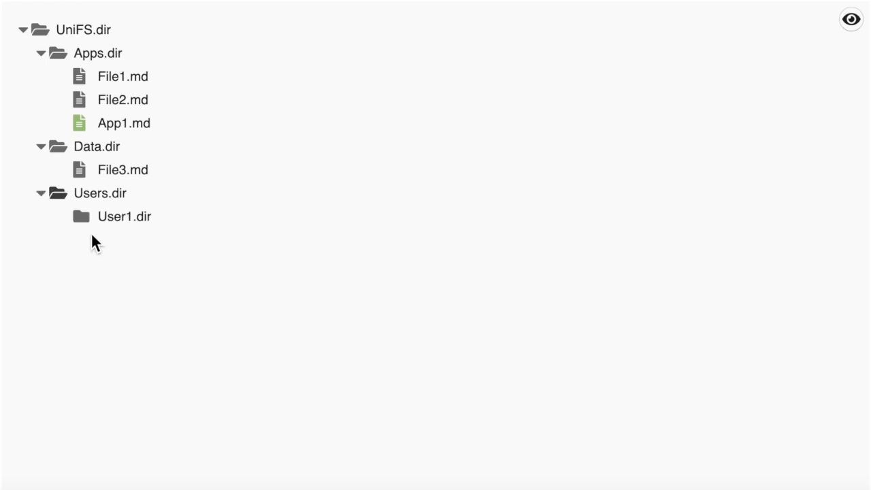
mouse_move(136, 216)
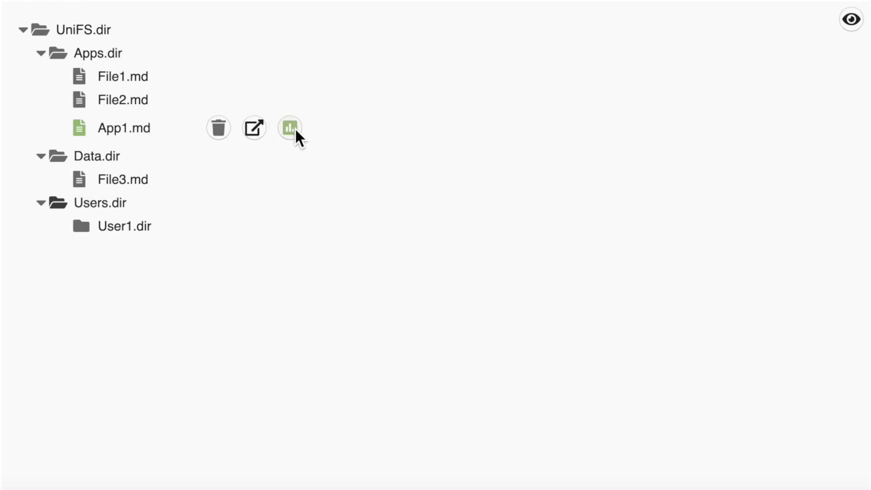
- Vote no on App1.md from the second Ganache account and confirm the transaction
click(289, 128)
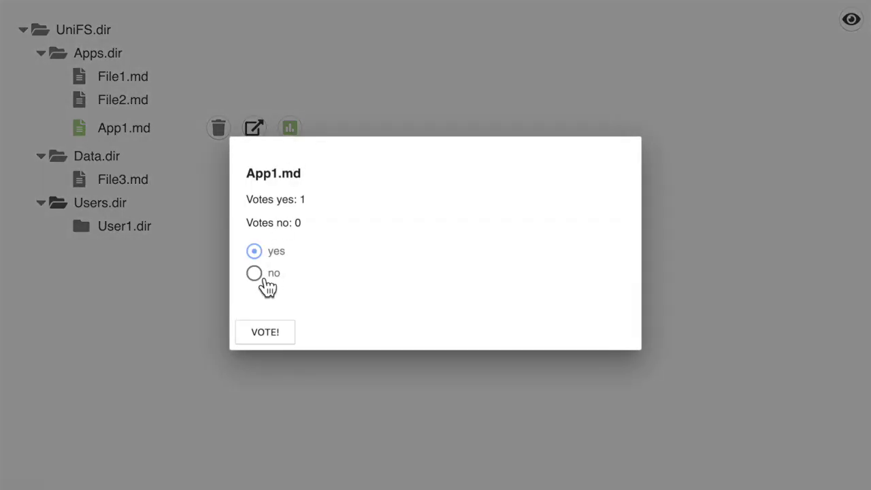
click(253, 272)
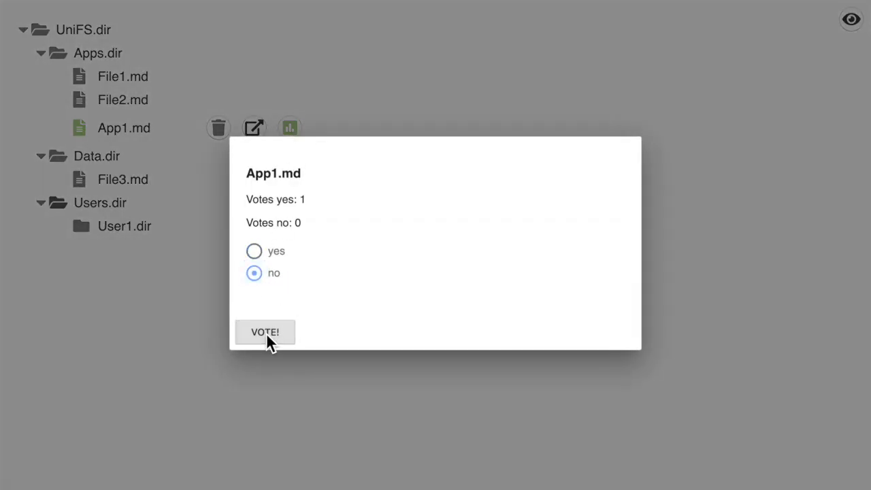
click(264, 332)
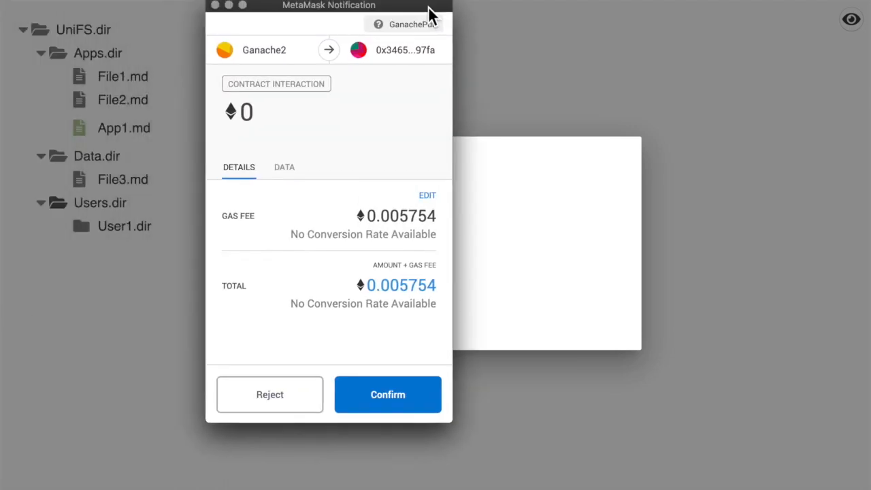
click(386, 395)
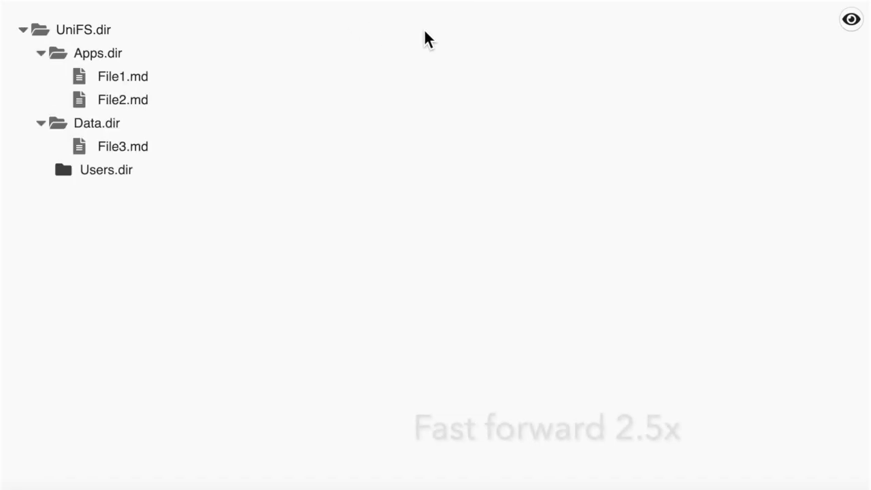
- Cast two more no votes on App1.md from further accounts, confirming each in MetaMask
click(289, 128)
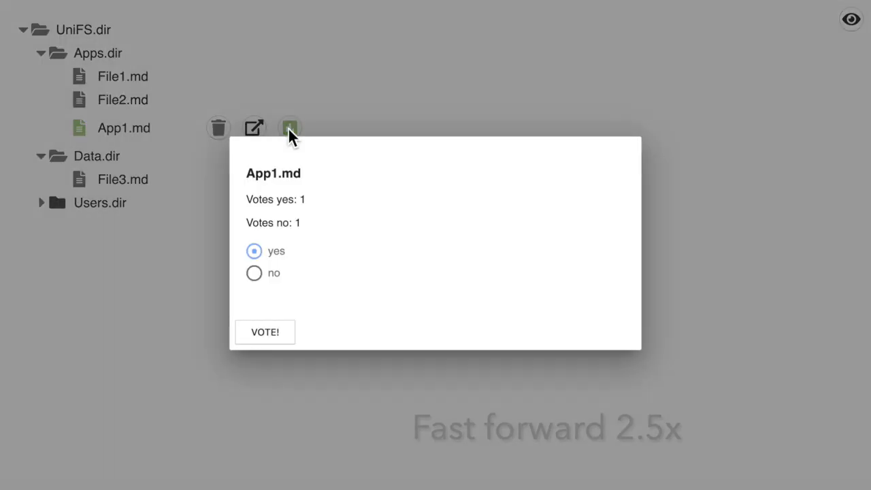
click(264, 332)
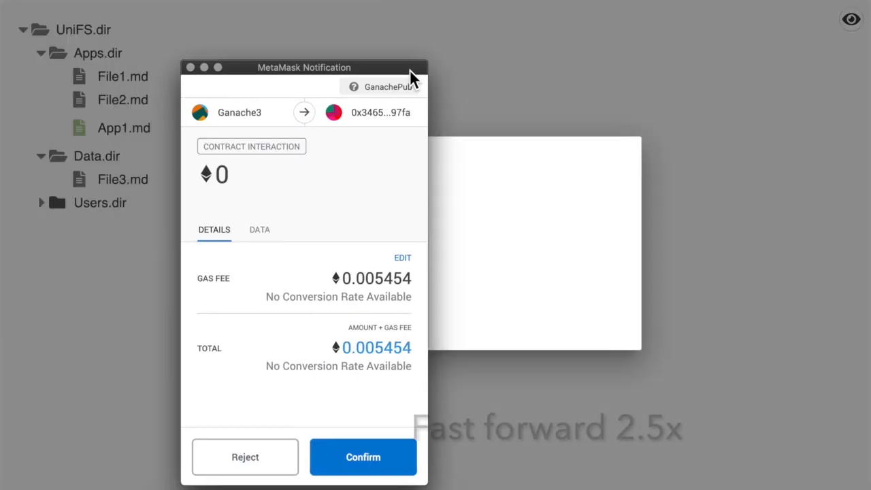
click(362, 457)
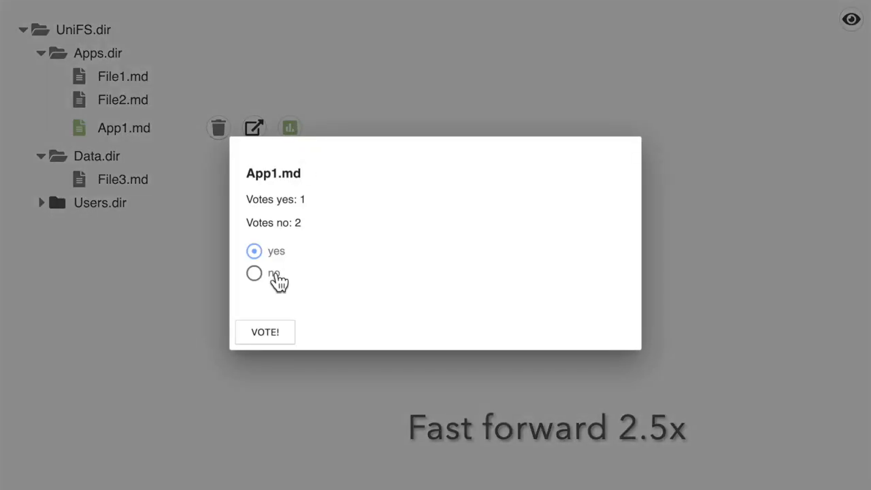
click(264, 332)
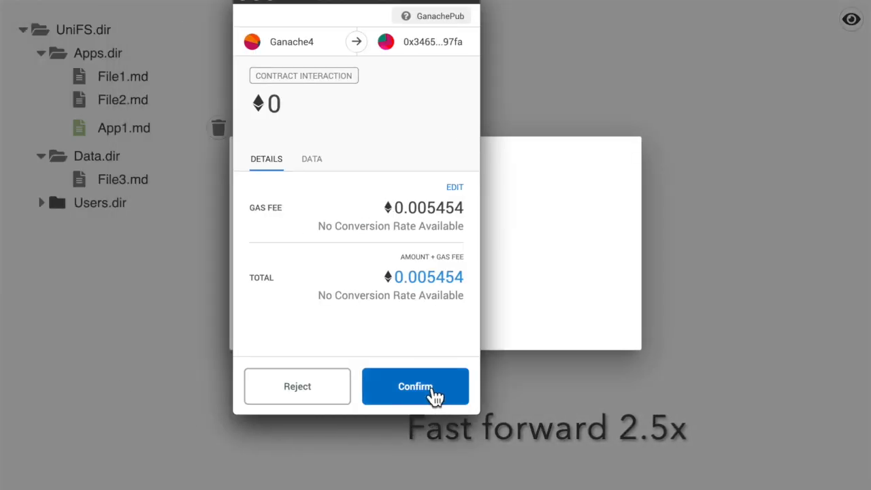
click(415, 387)
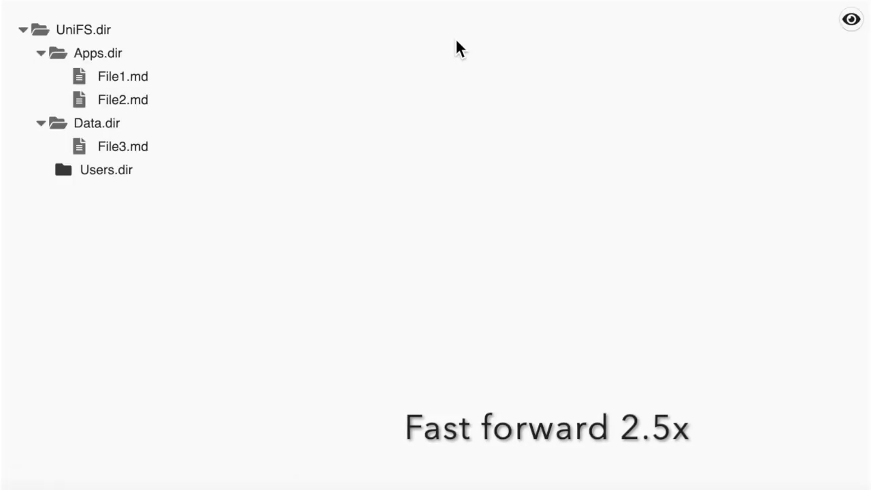
- Cast two yes votes on App1.md from additional accounts, confirming each transaction
click(289, 128)
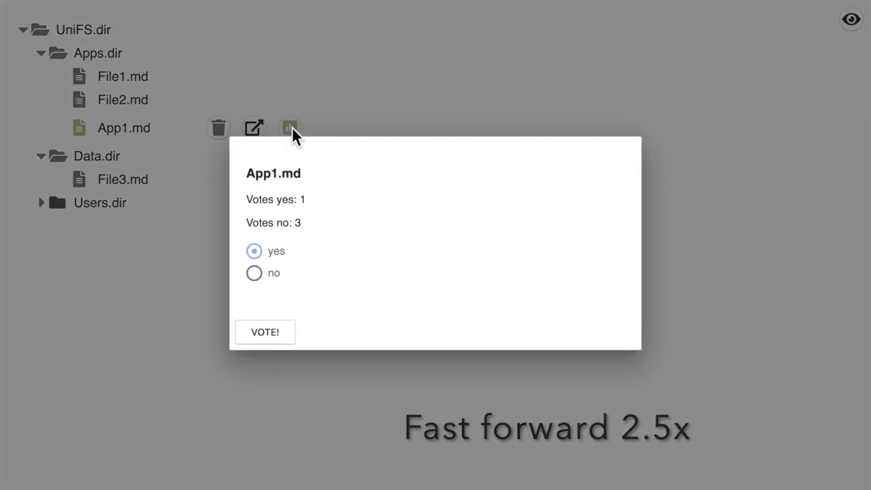
click(264, 332)
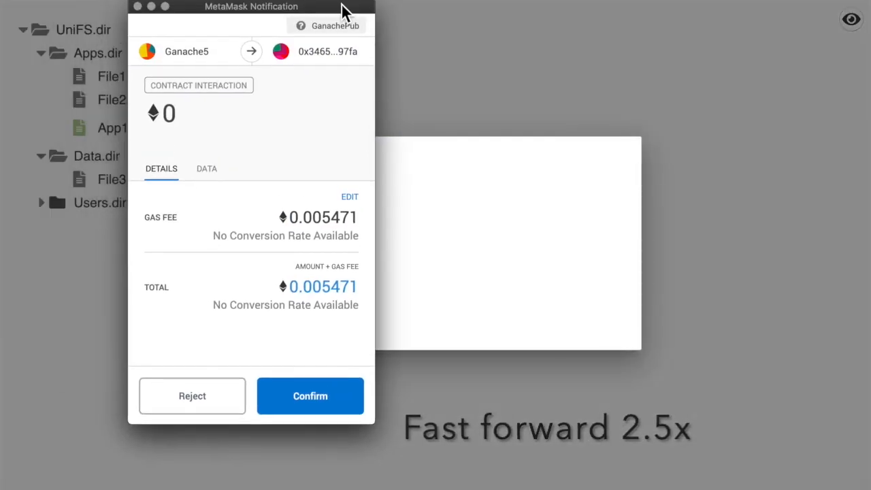
click(310, 395)
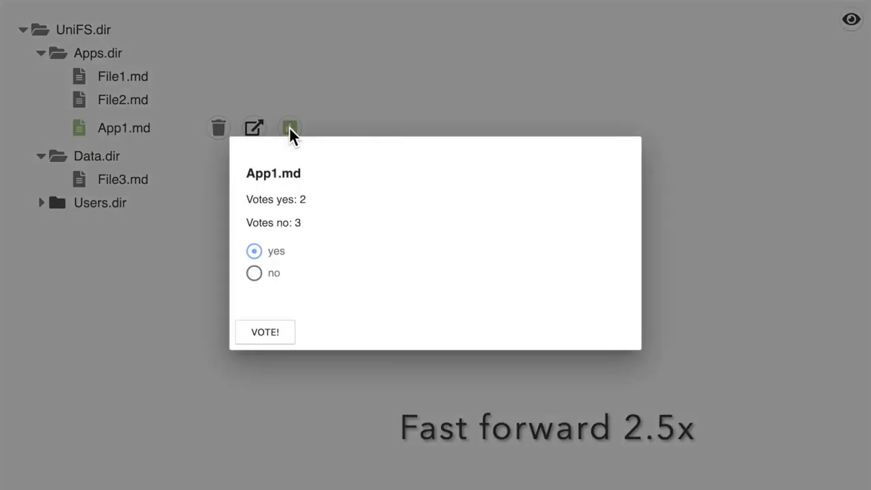
click(264, 332)
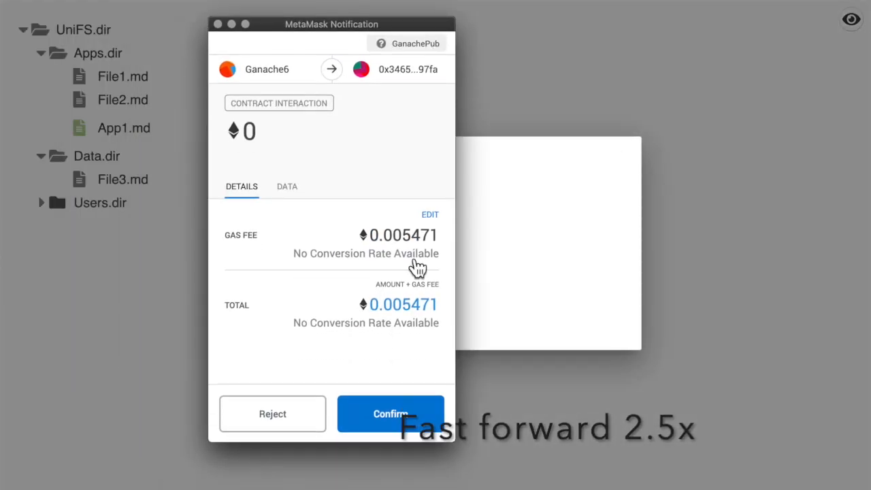
click(390, 414)
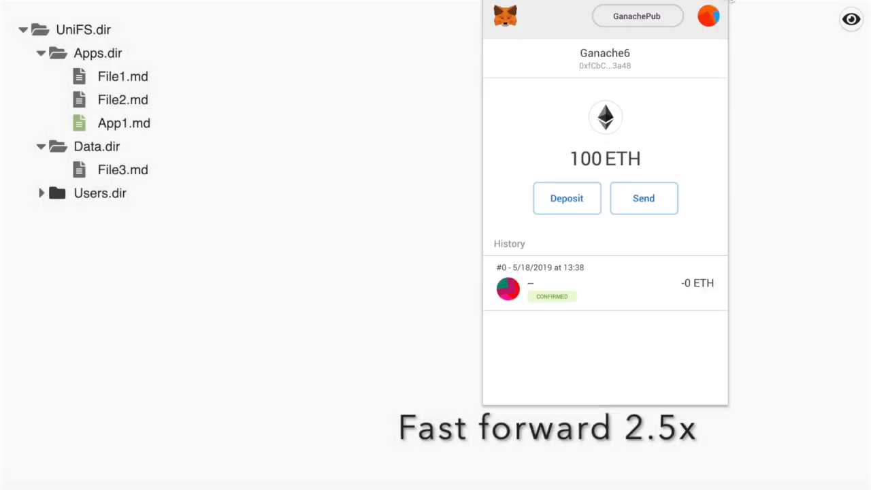
- Cast two further yes votes on App1.md, bringing it to 5 yes against 3 no
click(289, 128)
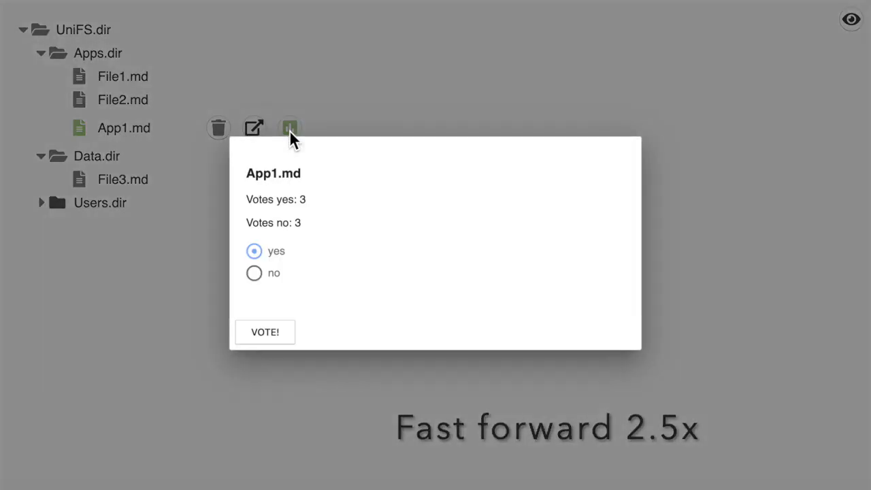
click(264, 332)
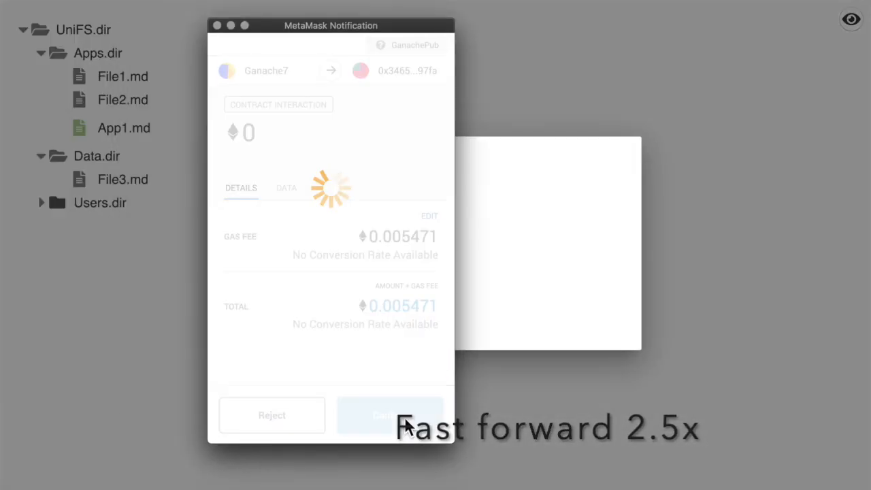
click(389, 415)
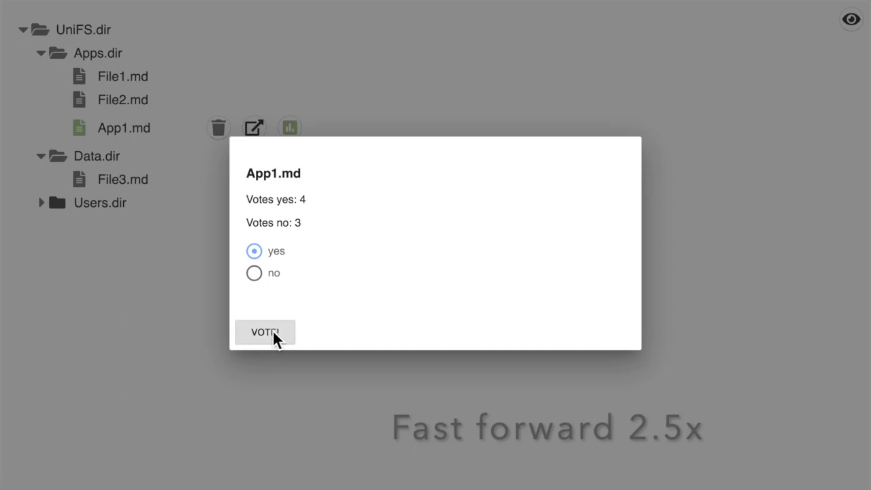
click(264, 332)
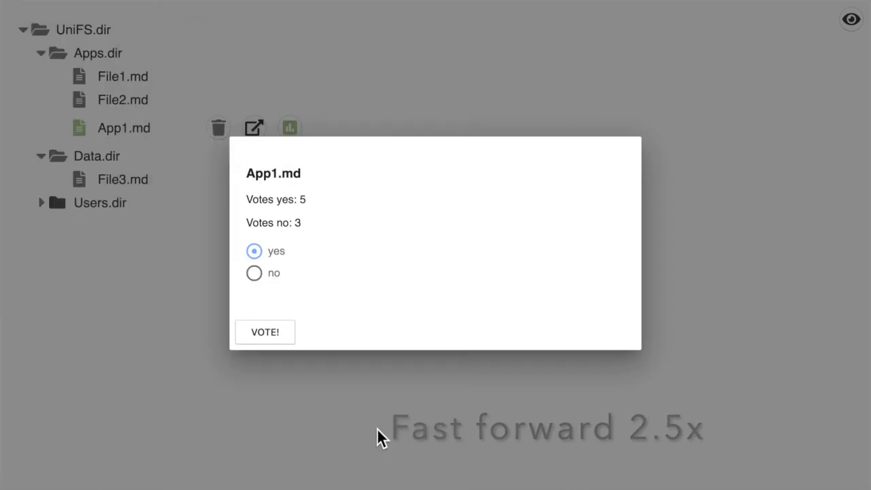
click(709, 16)
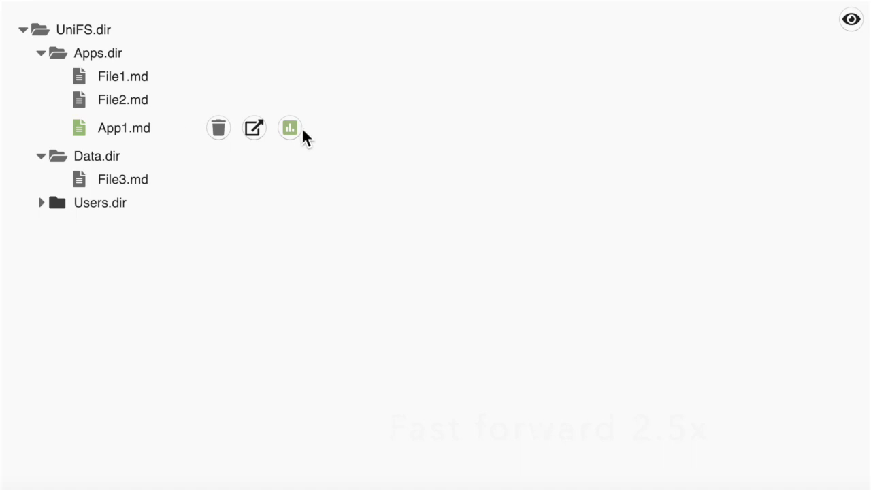
- Cast the deciding yes vote from Ganache9 so App1.md registers, then view its uploaded content
click(288, 128)
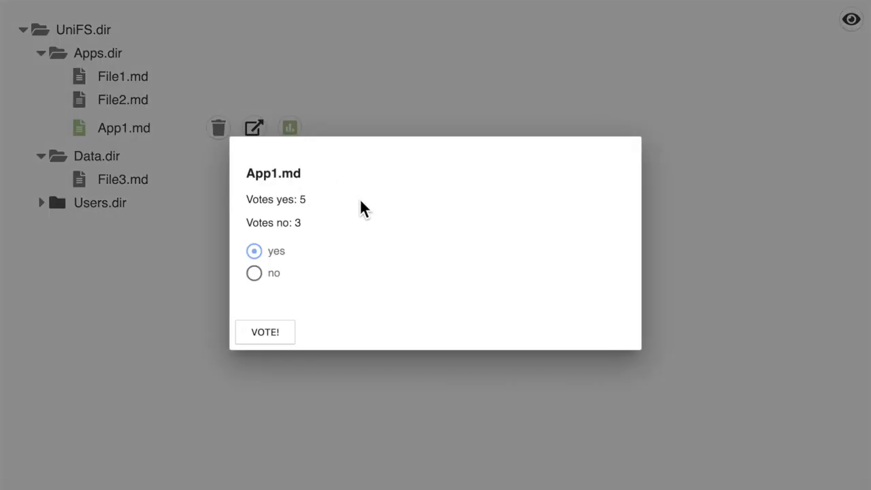
mouse_move(310, 251)
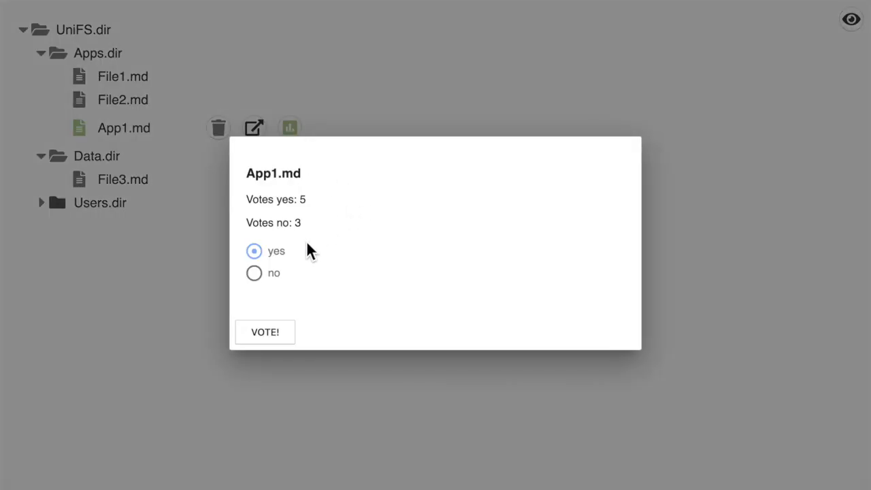
mouse_move(316, 210)
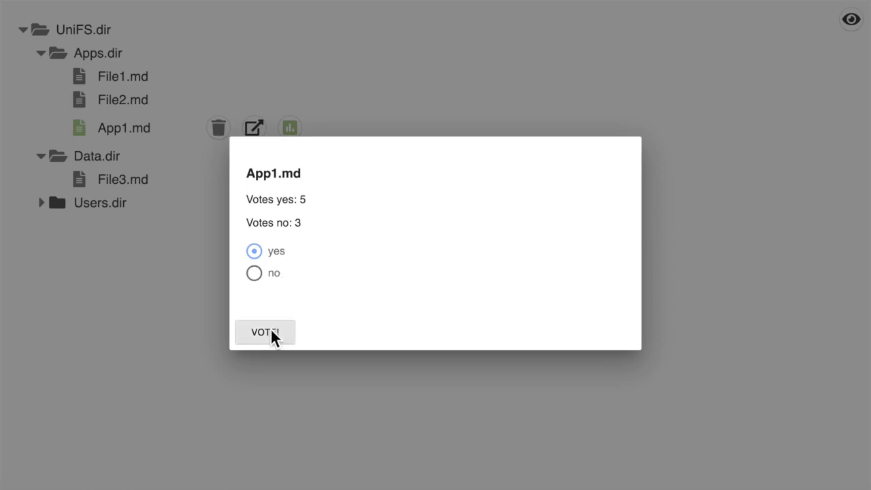
click(264, 332)
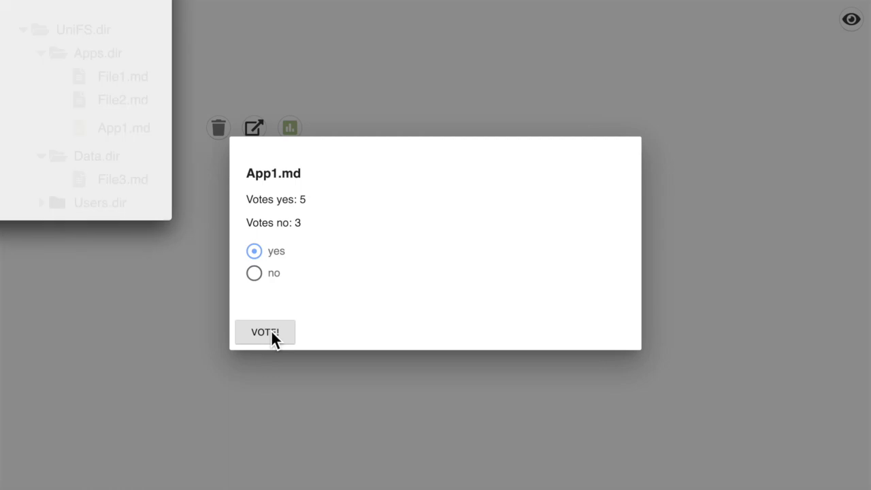
click(264, 333)
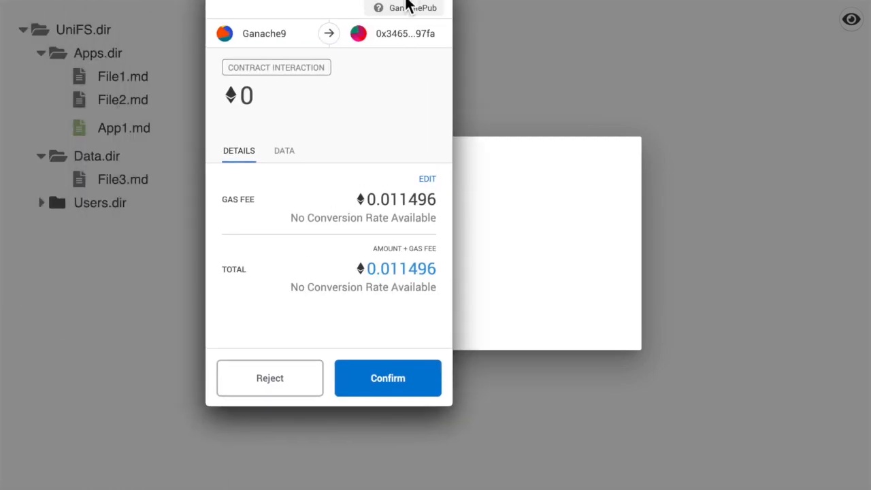
click(386, 379)
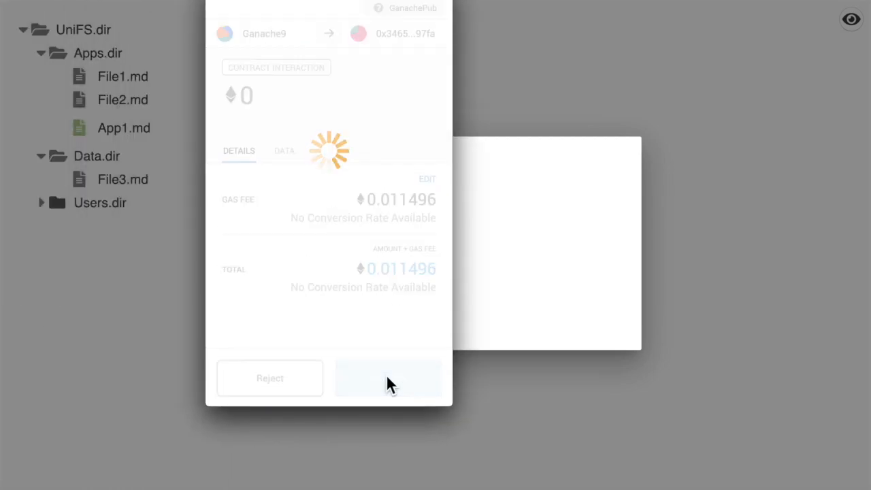
click(388, 378)
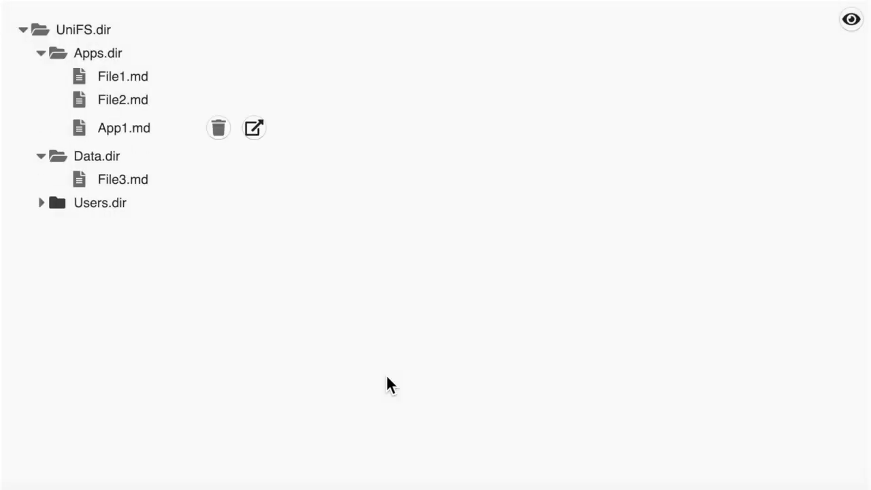
mouse_move(162, 139)
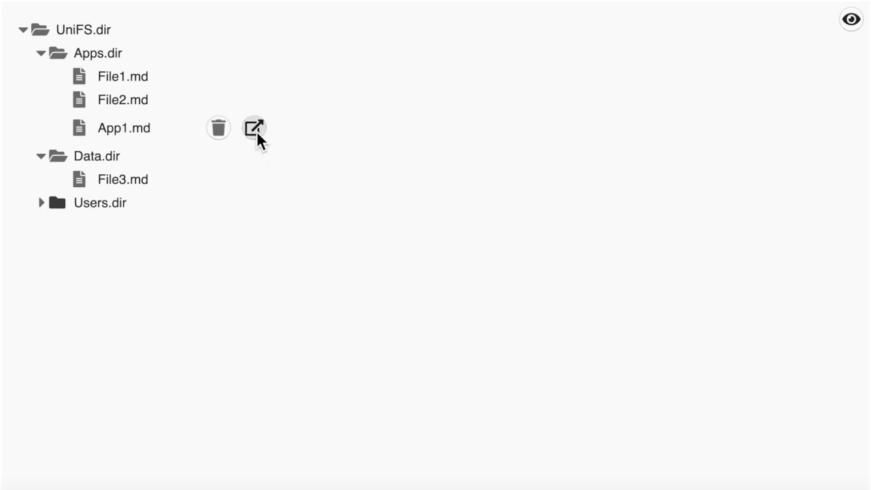
click(253, 128)
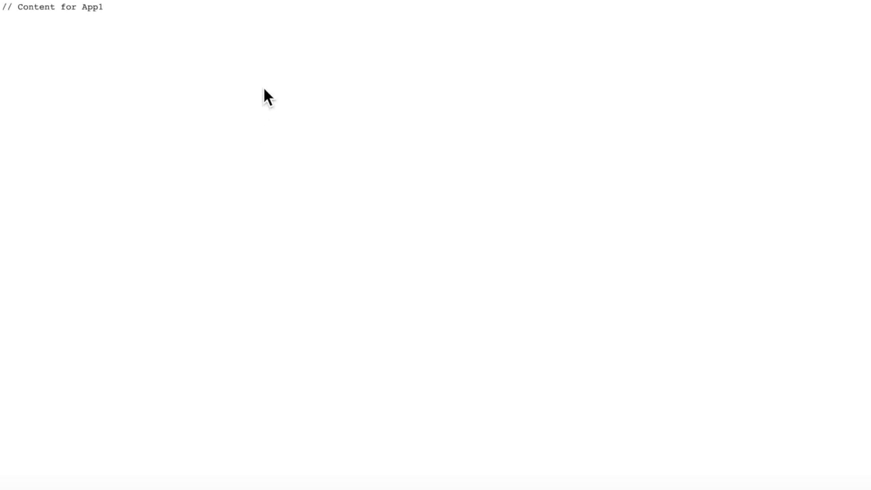
mouse_move(116, 24)
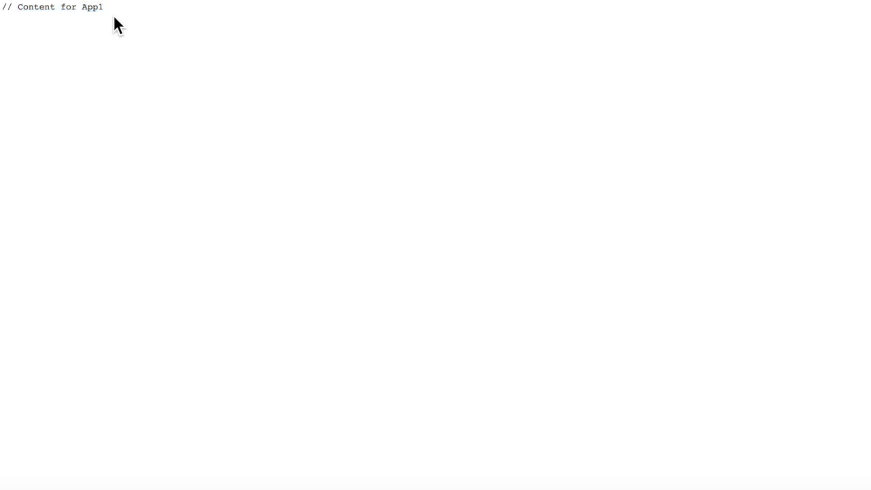